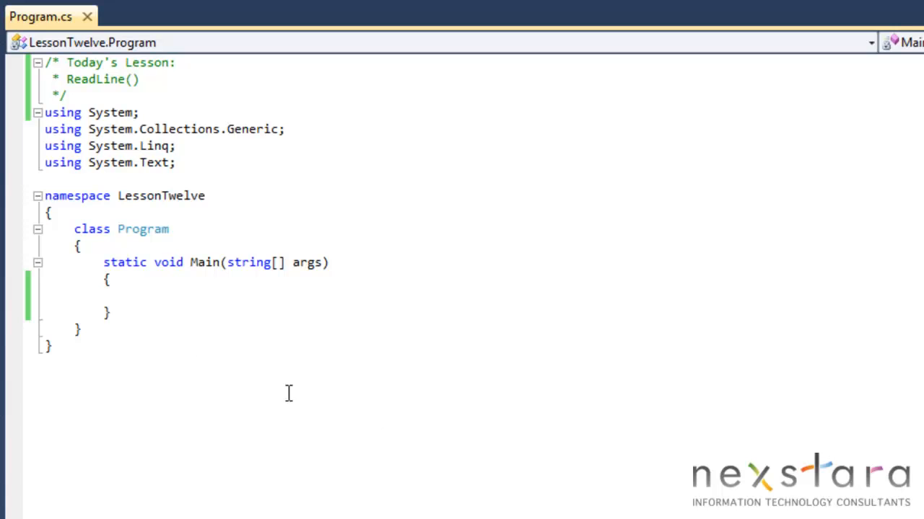
Step: Declare 'string userInput;' in Main and write the prompt "Please enter your name: "
{"action": "type", "text": "string"}
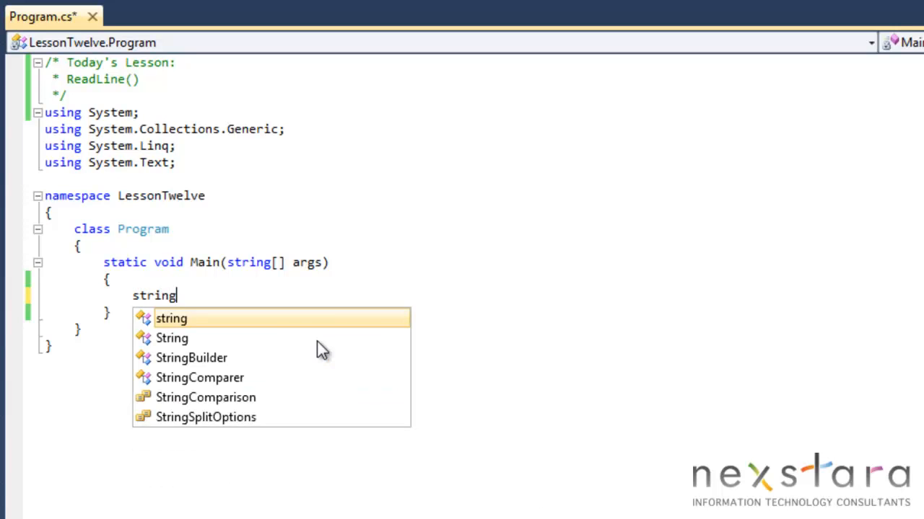
{"action": "type", "text": "userInput;"}
{"action": "type", "text": "Console."}
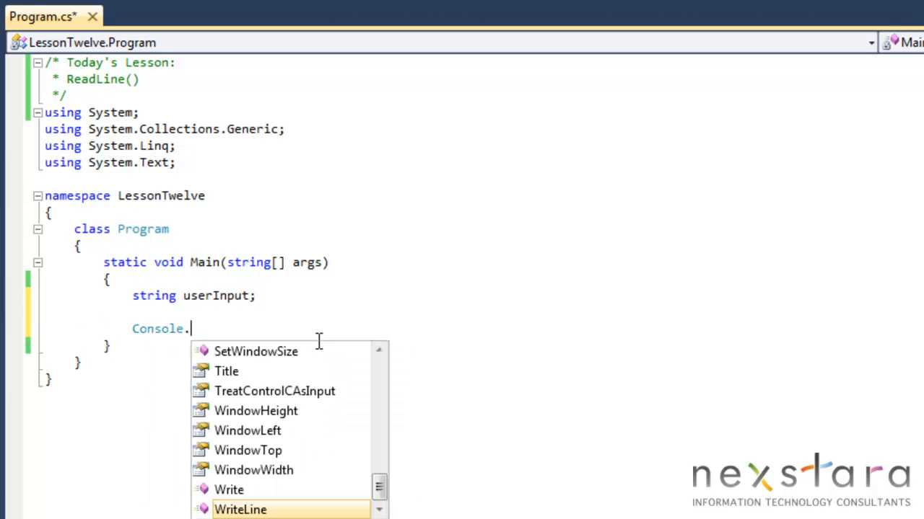
{"action": "type", "text": "WriteLi"}
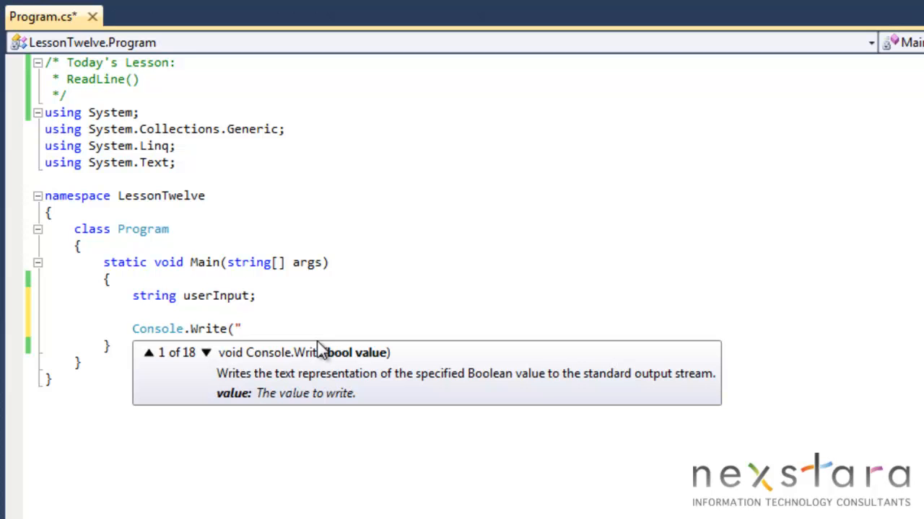
{"action": "type", "text": "\""}
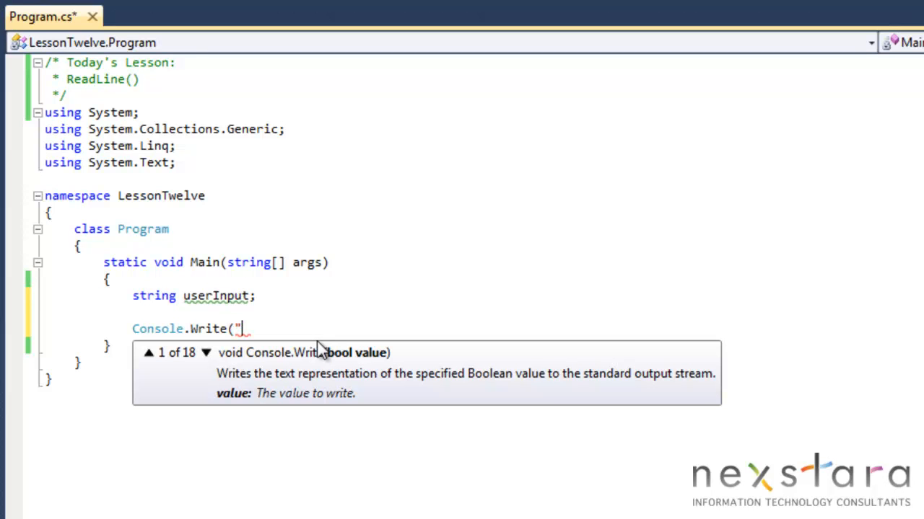
{"action": "type", "text": "Please enter your name: \");"}
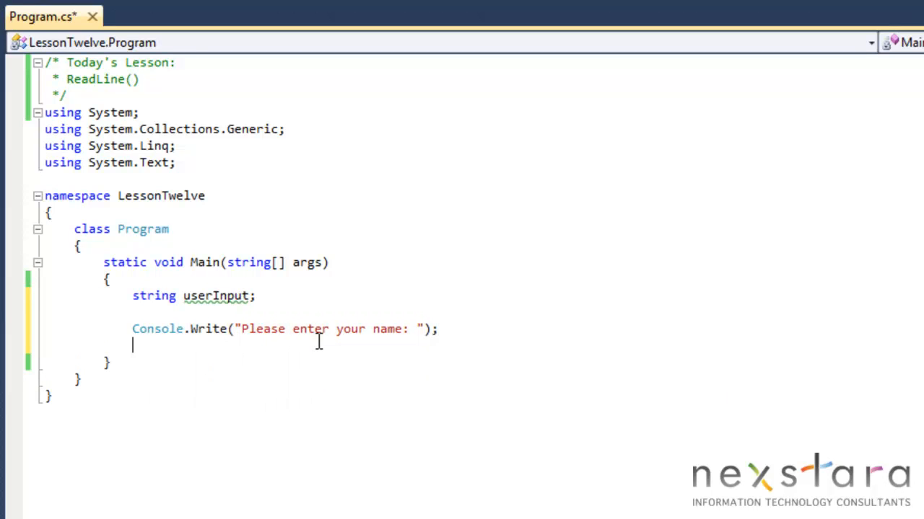
Step: Add the line 'userInput = Console.ReadLine();' after the prompt
{"action": "type", "text": "userInput"}
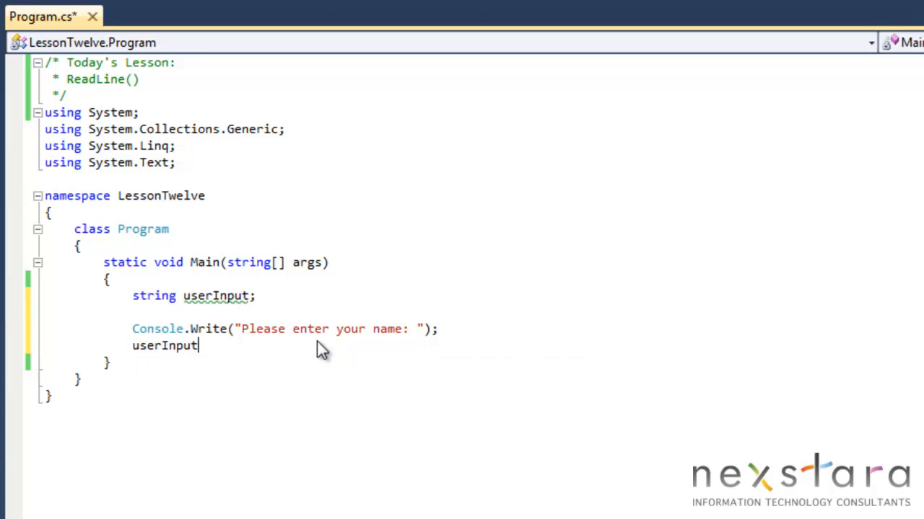
{"action": "type", "text": "= Console"}
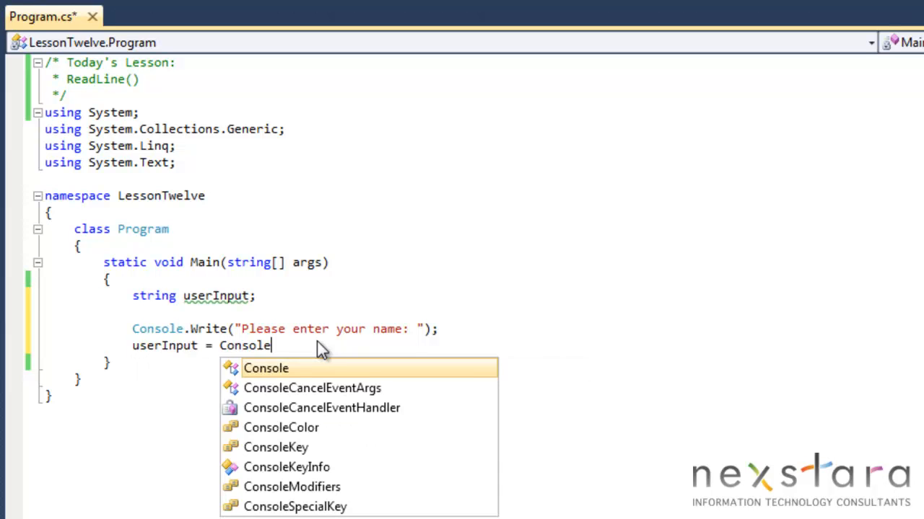
{"action": "type", "text": ".ReadLine()"}
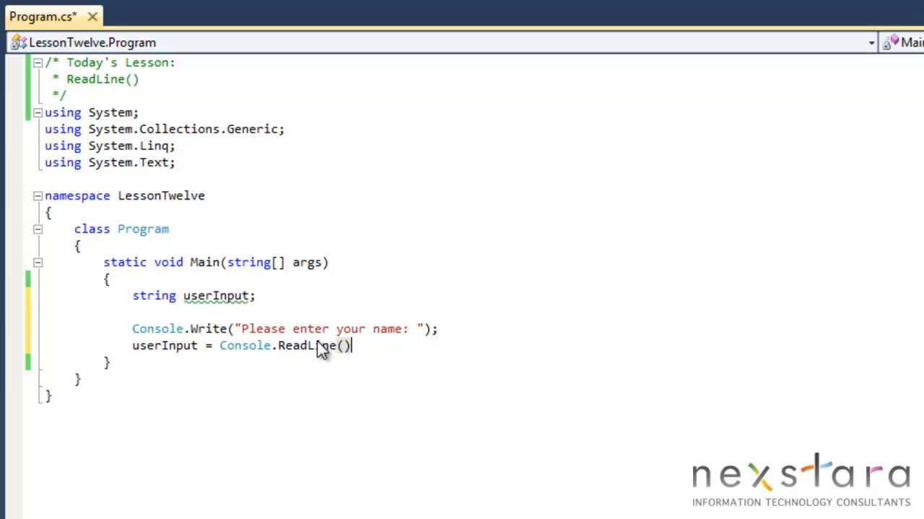
{"action": "type", "text": ";"}
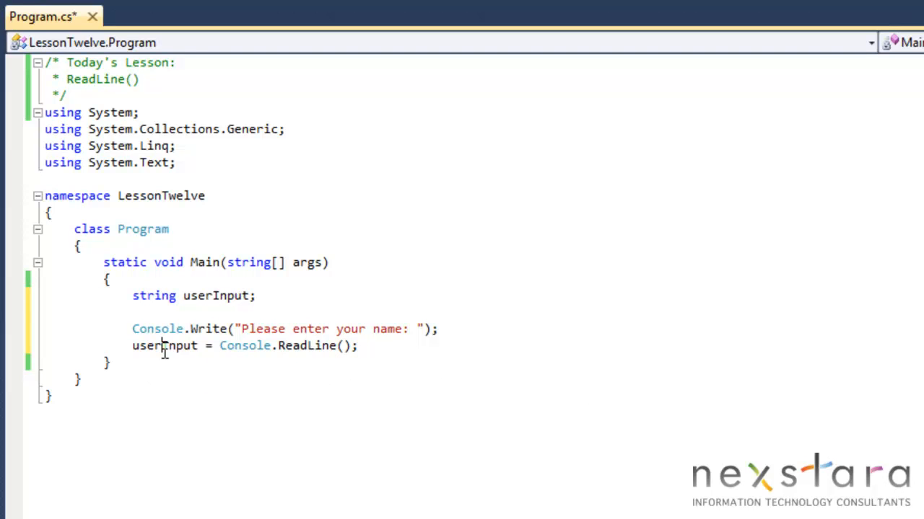
{"action": "mouse_move", "coordinate": [381, 369]}
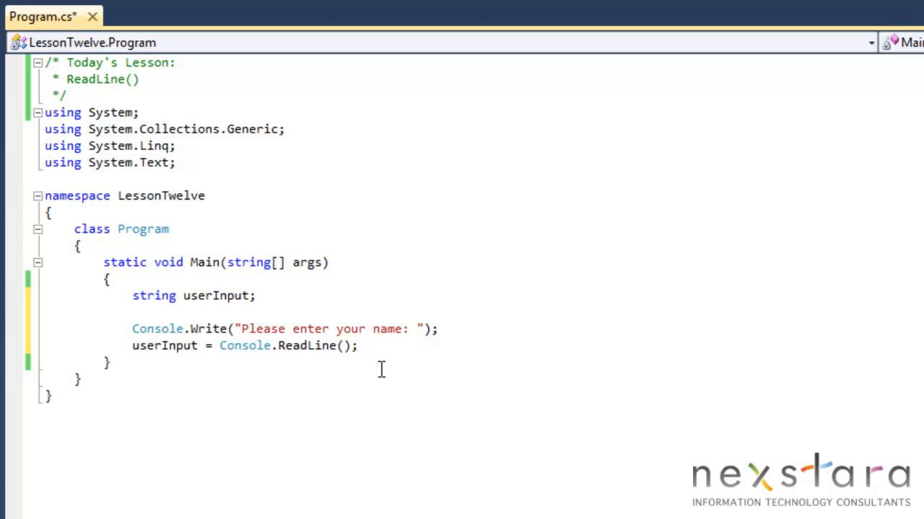
Step: Add Console.WriteLine("Hello {0}", userInput); and run the program without debugging
{"action": "type", "text": "Consol"}
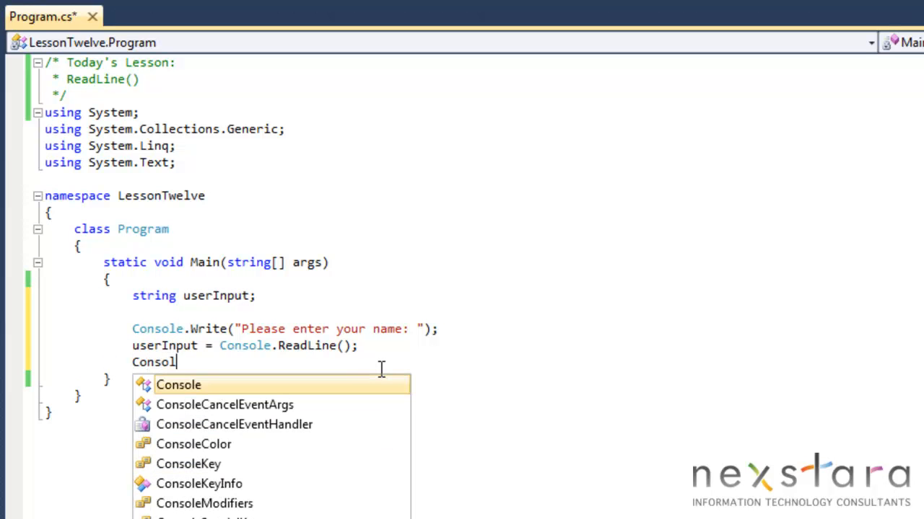
{"action": "type", "text": ".Wr"}
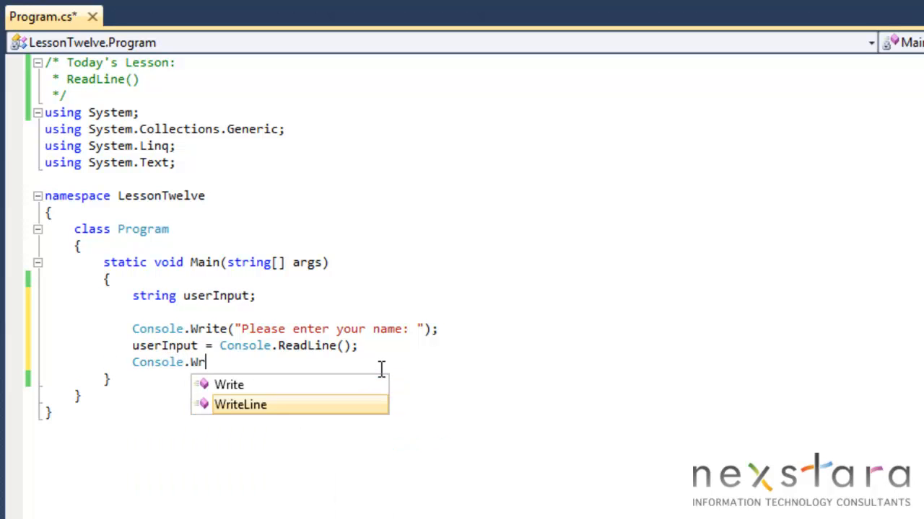
{"action": "type", "text": "iteLine(\"Hello"}
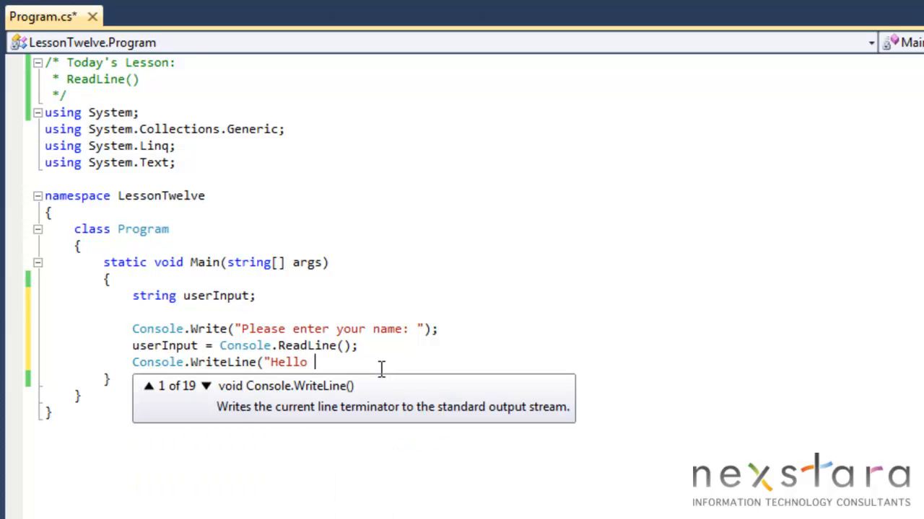
{"action": "type", "text": "{0}"}
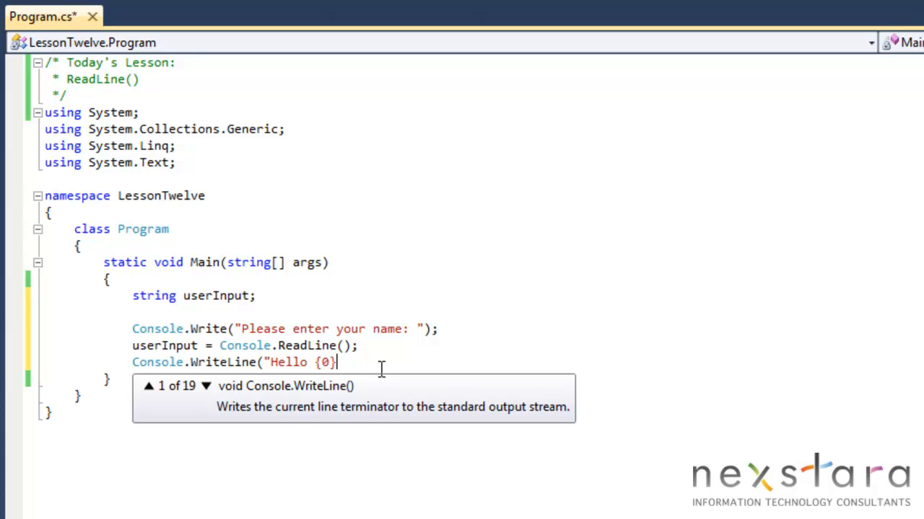
{"action": "type", "text": "\",userInput);"}
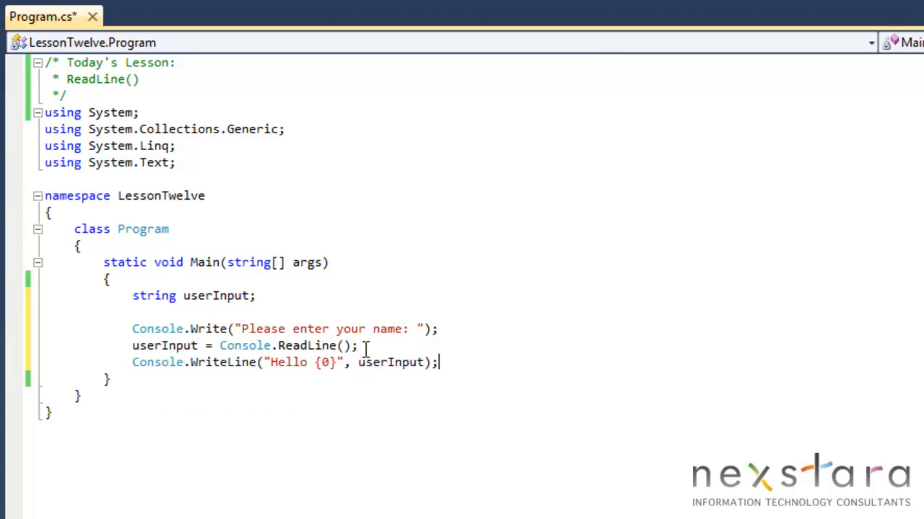
{"action": "key", "text": "F5"}
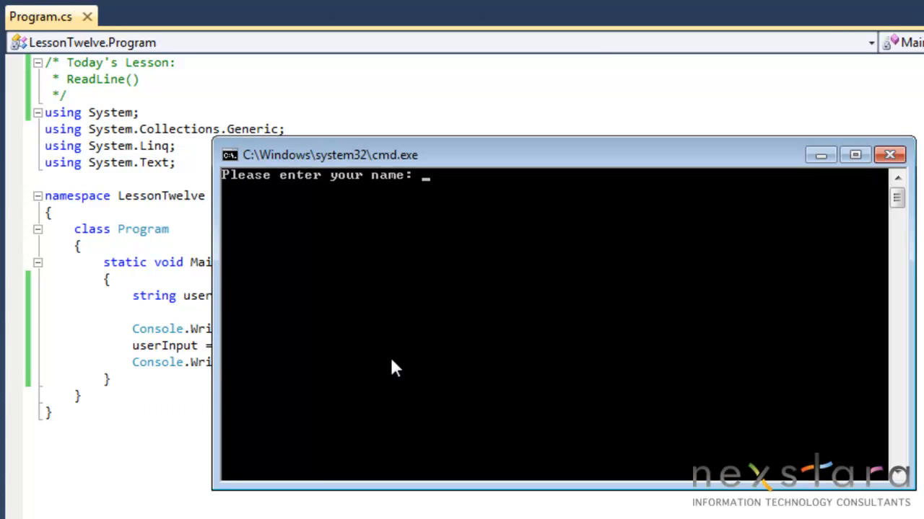